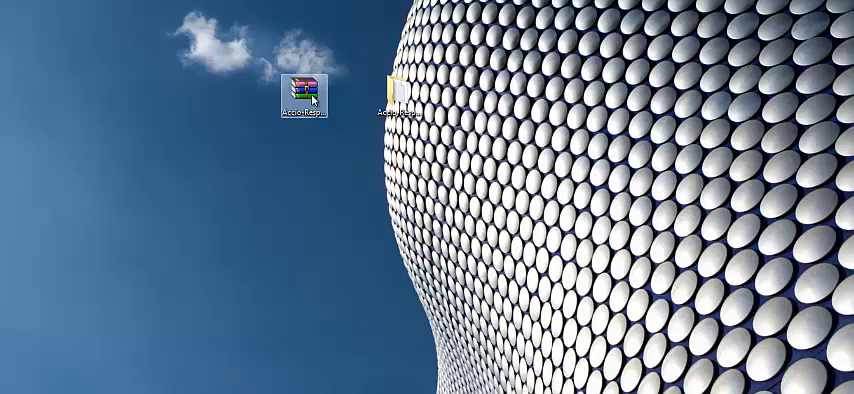
Extract the Accio-Responsive-WP-Theme zip on the desktop into its own folder.
{"action": "right_click", "coordinate": [304, 90]}
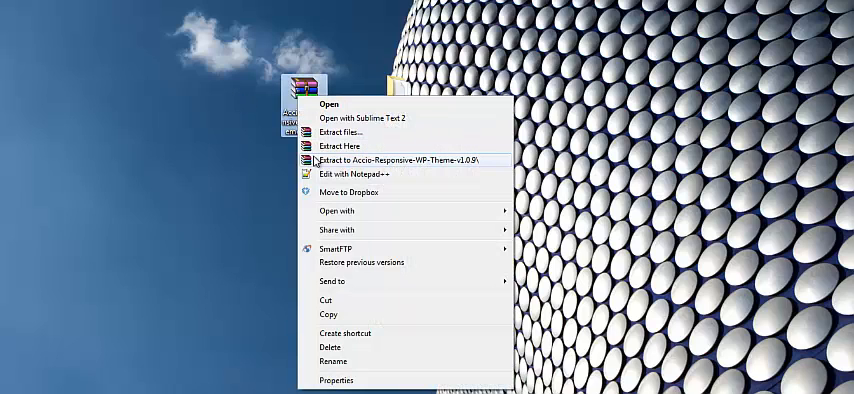
{"action": "left_click", "coordinate": [404, 160]}
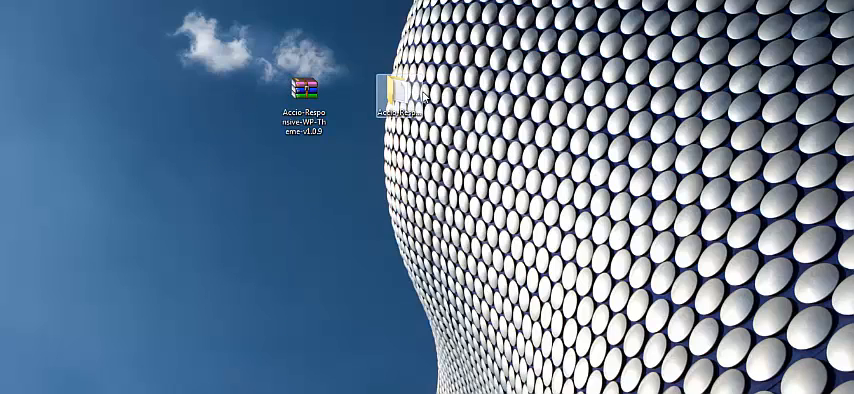
{"action": "mouse_move", "coordinate": [394, 84]}
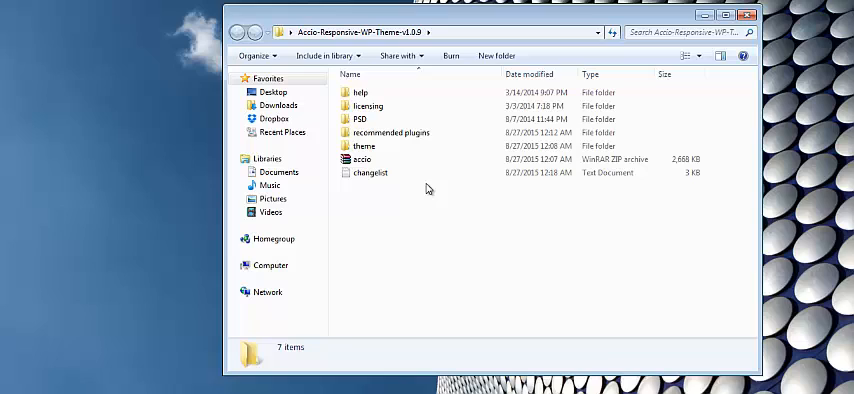
Browse the extracted package into its help folder and select the Accio Theme guide.
{"action": "left_click", "coordinate": [362, 160]}
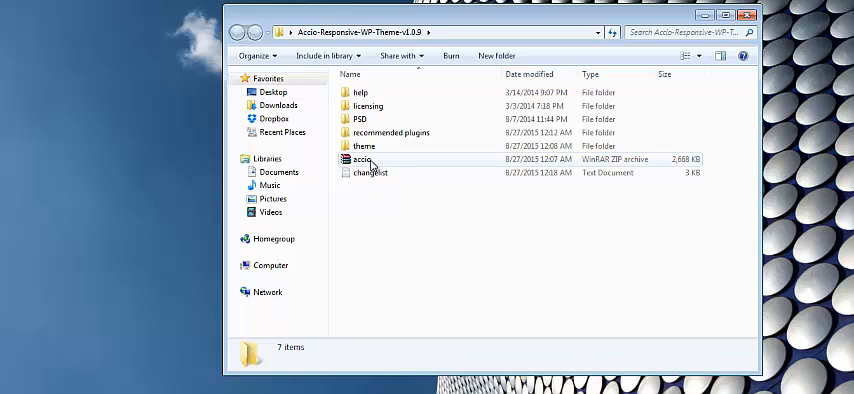
{"action": "mouse_move", "coordinate": [392, 164]}
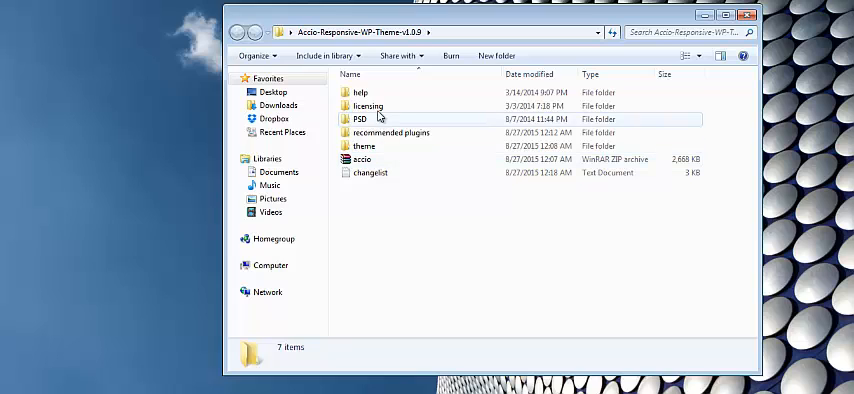
{"action": "double_click", "coordinate": [366, 92]}
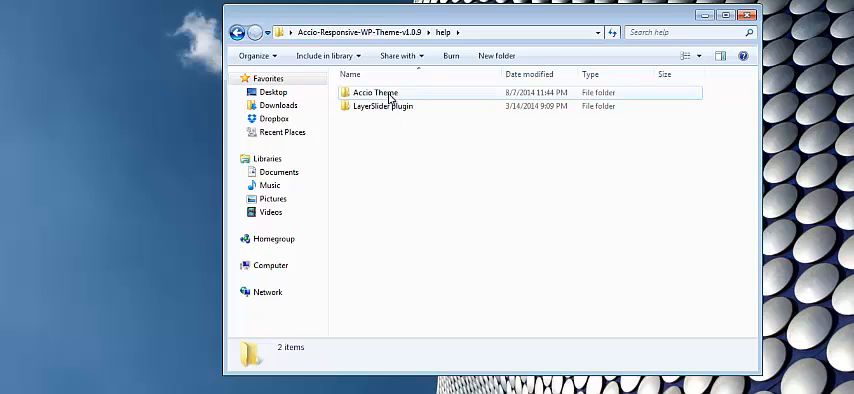
{"action": "left_click", "coordinate": [376, 92]}
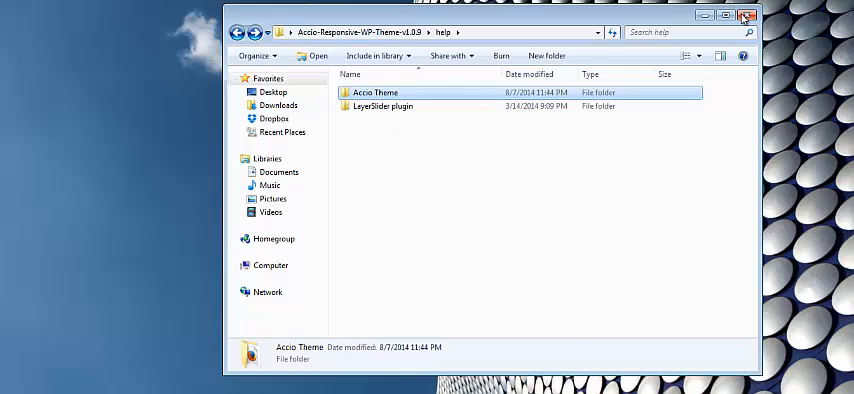
In the WordPress admin Themes page, start adding a new theme by upload.
{"action": "left_click", "coordinate": [746, 16]}
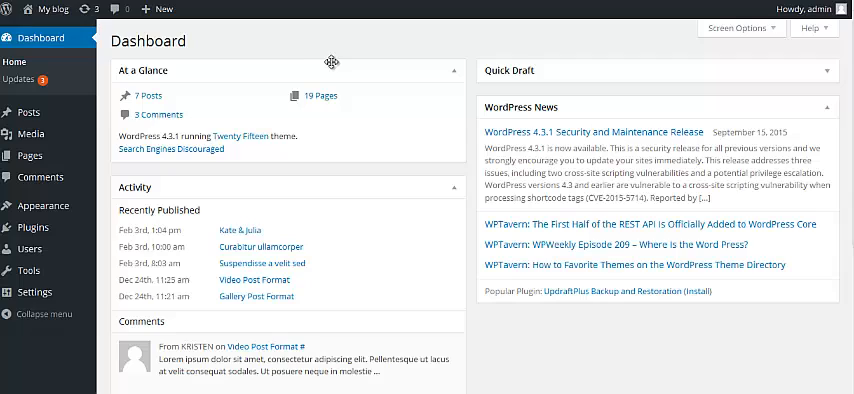
{"action": "mouse_move", "coordinate": [336, 48]}
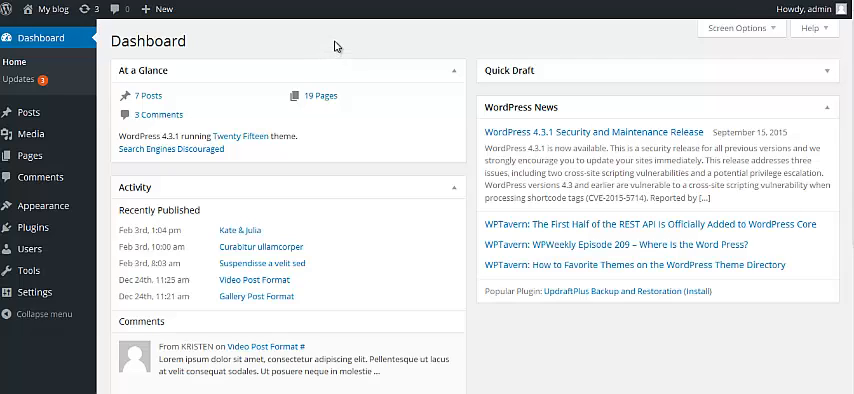
{"action": "mouse_move", "coordinate": [248, 116]}
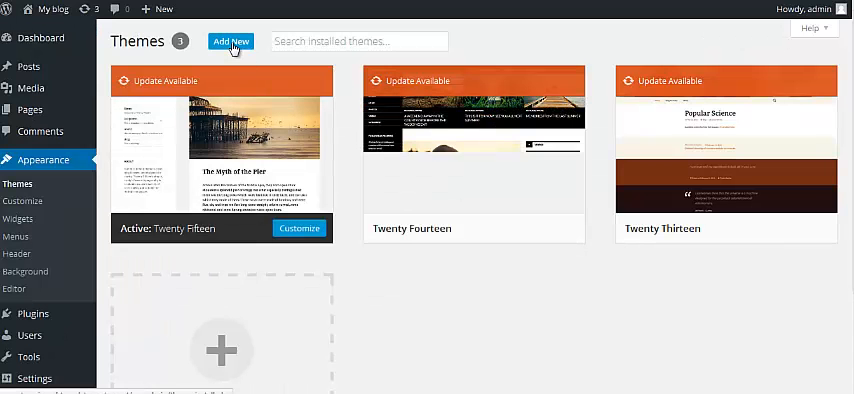
{"action": "left_click", "coordinate": [232, 40]}
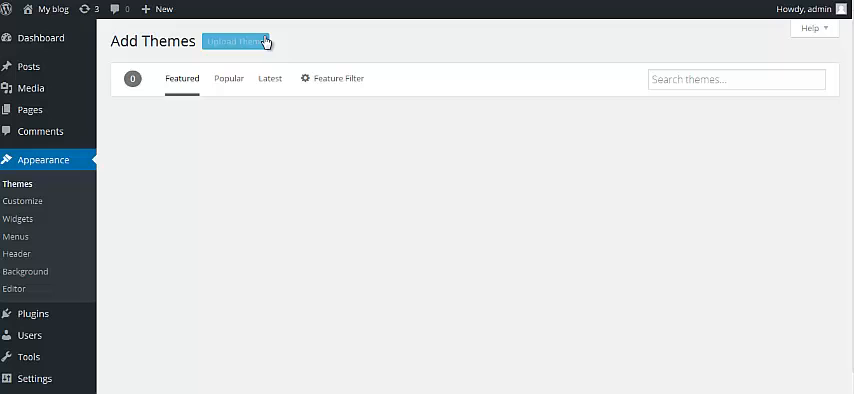
{"action": "left_click", "coordinate": [234, 40]}
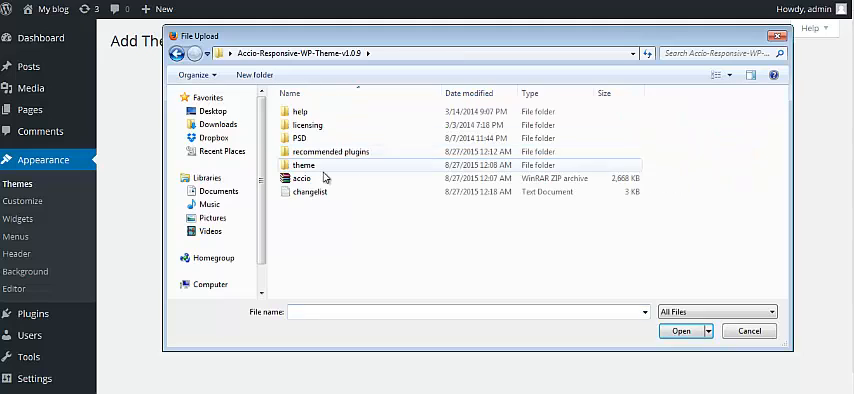
Upload accio.zip and install it so WordPress reports the theme installed successfully.
{"action": "left_click", "coordinate": [300, 178]}
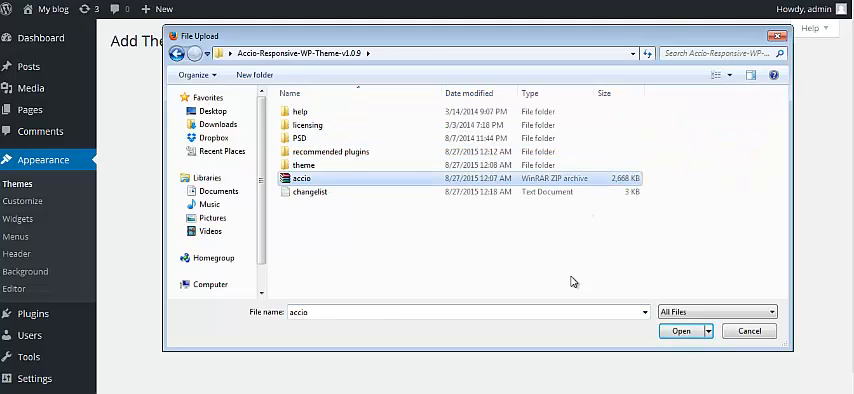
{"action": "left_click", "coordinate": [680, 332]}
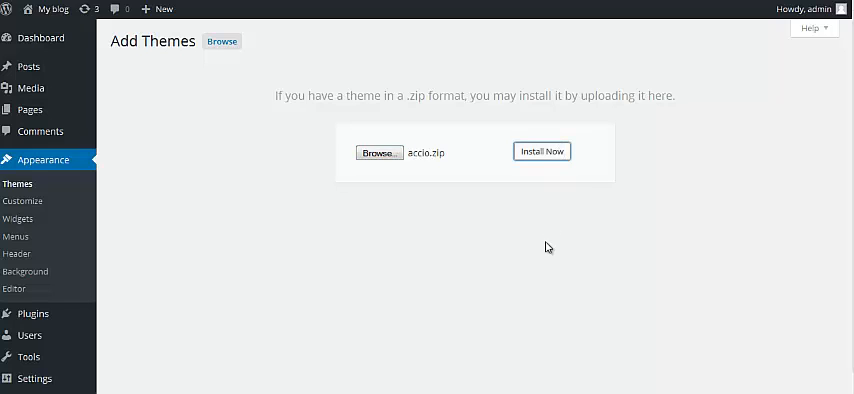
{"action": "left_click", "coordinate": [540, 152]}
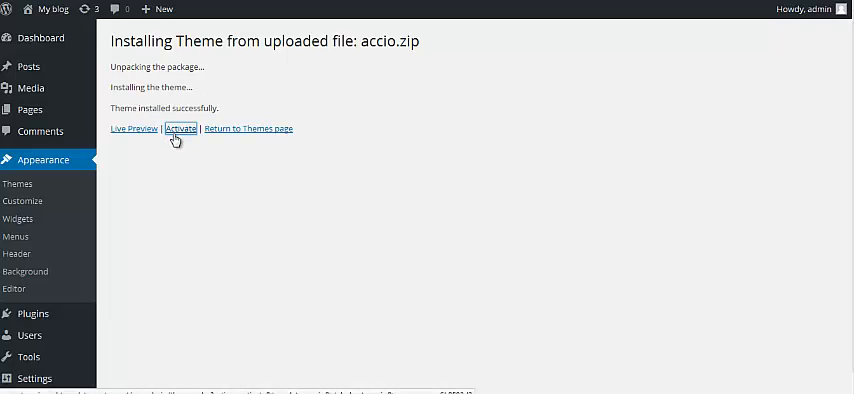
Activate the Accio theme and begin installing its required plugins.
{"action": "left_click", "coordinate": [180, 128]}
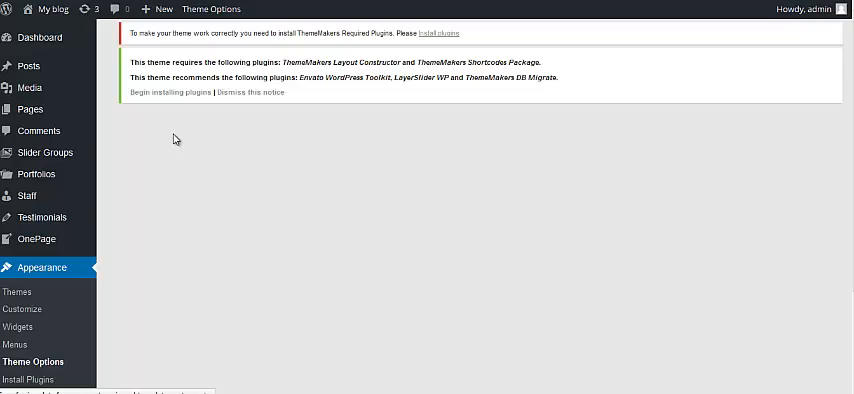
{"action": "mouse_move", "coordinate": [172, 120]}
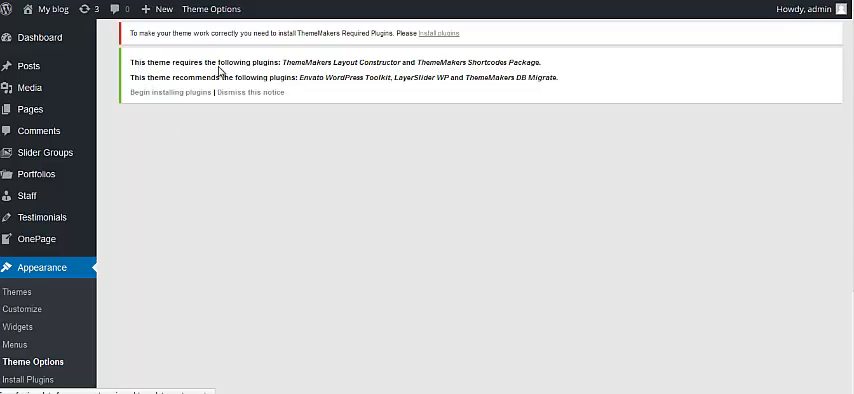
{"action": "mouse_move", "coordinate": [358, 76]}
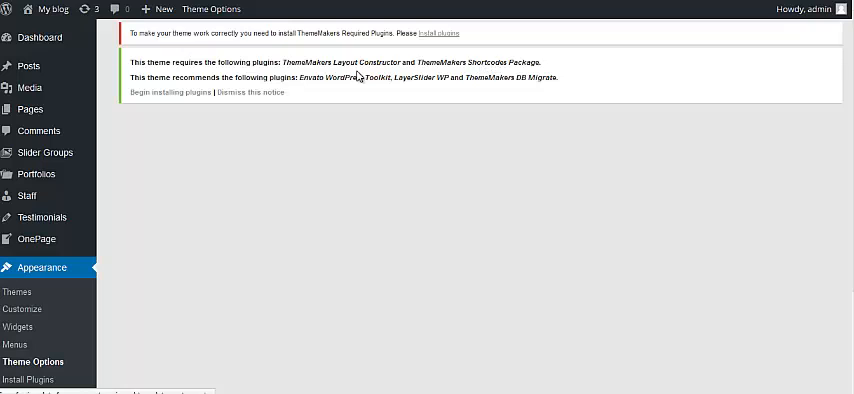
{"action": "mouse_move", "coordinate": [368, 80]}
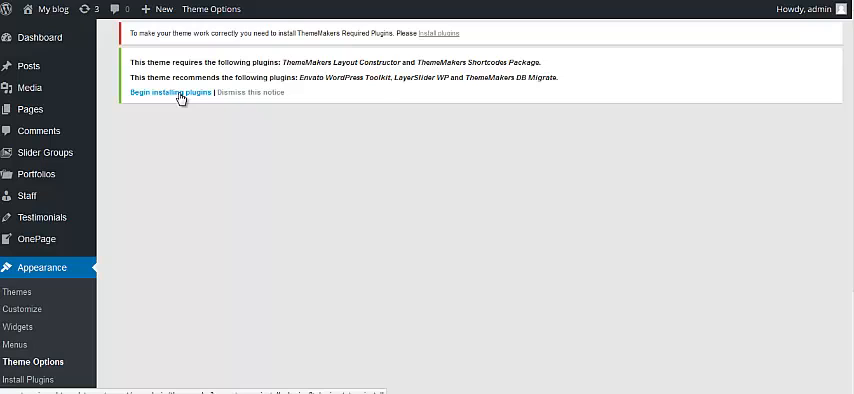
{"action": "left_click", "coordinate": [168, 92]}
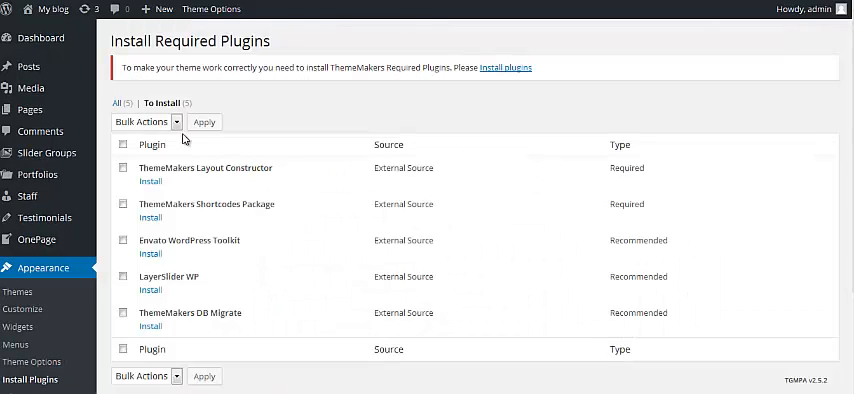
{"action": "mouse_move", "coordinate": [284, 108]}
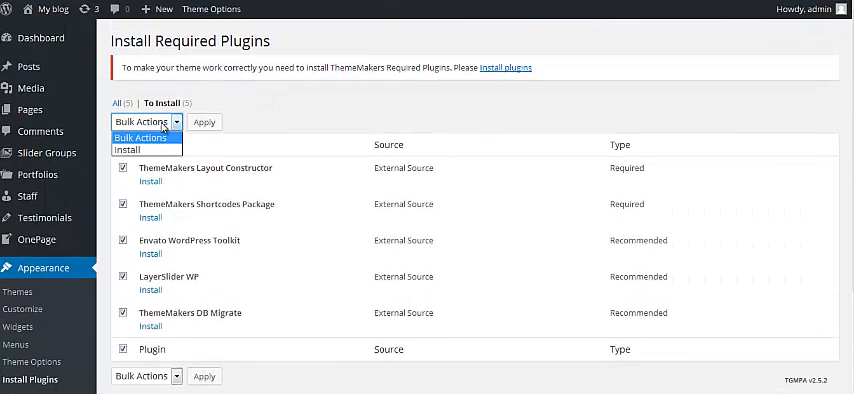
Bulk-install and activate all five theme plugins, including Layout Constructor and LayerSlider WP.
{"action": "left_click", "coordinate": [128, 148]}
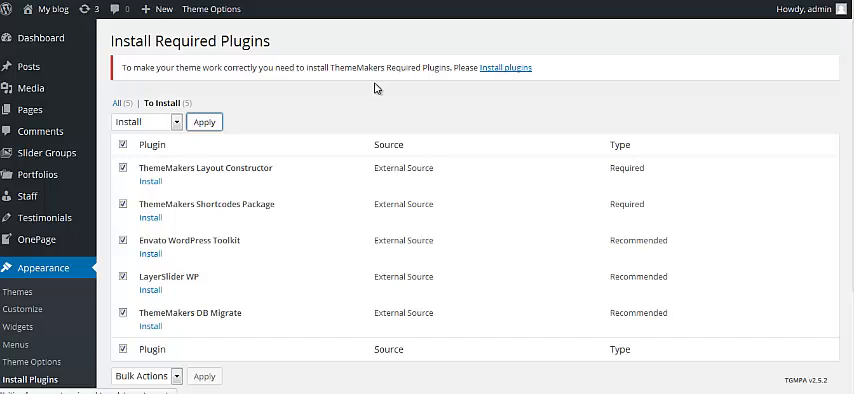
{"action": "left_click", "coordinate": [204, 120]}
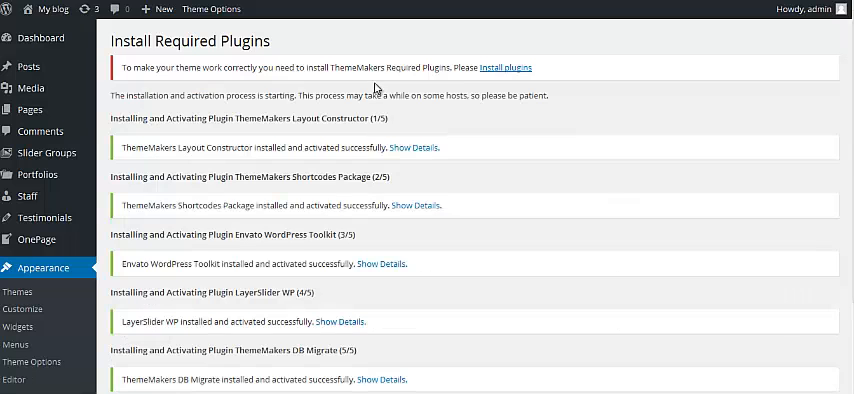
Return to the admin dashboard from the plugin installation results.
{"action": "scroll", "scroll_direction": "down", "scroll_amount": 3}
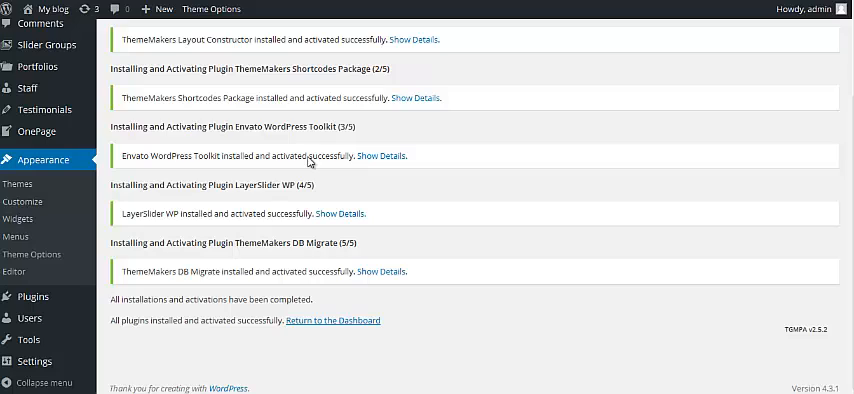
{"action": "mouse_move", "coordinate": [184, 312]}
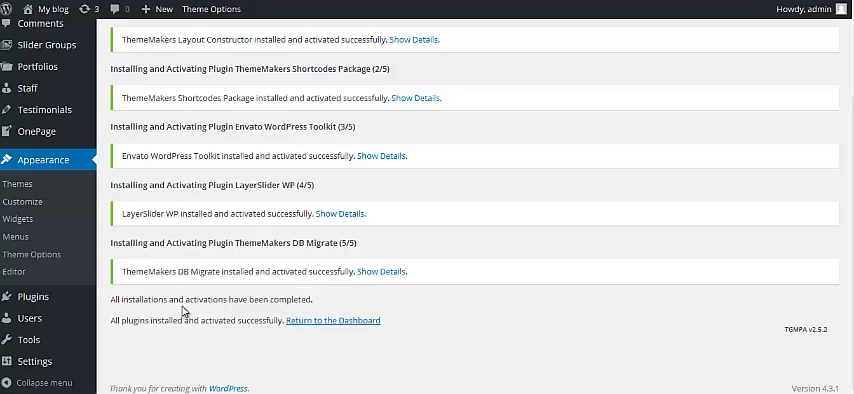
{"action": "mouse_move", "coordinate": [328, 316]}
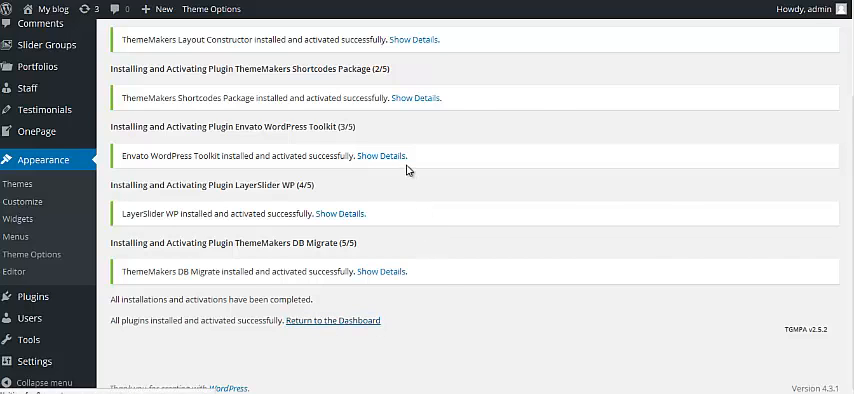
{"action": "left_click", "coordinate": [332, 320]}
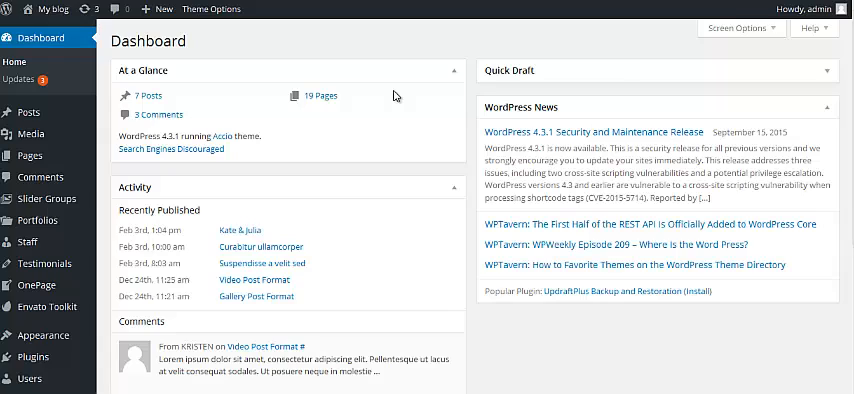
{"action": "mouse_move", "coordinate": [342, 52]}
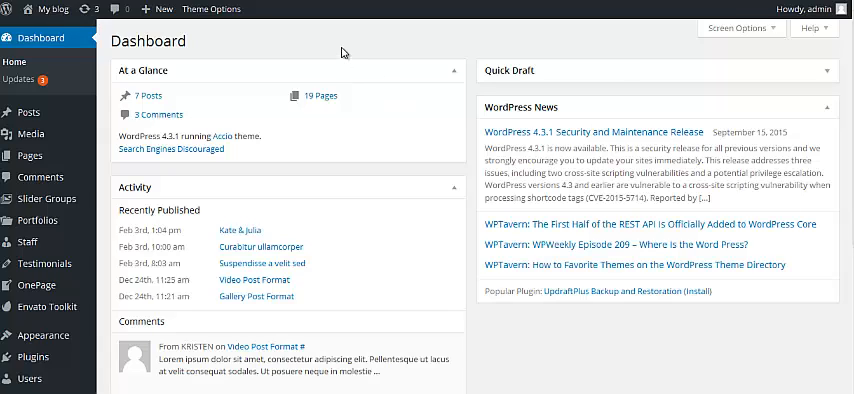
{"action": "mouse_move", "coordinate": [344, 48]}
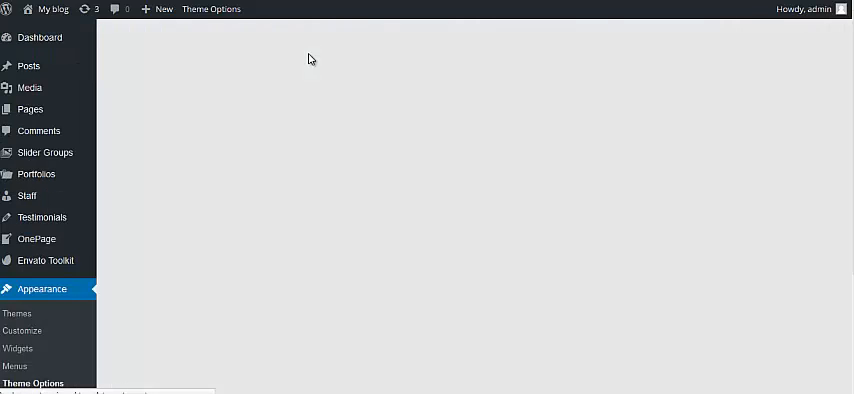
Run Demo Data Install from Theme Options Import / Export, confirming the overwrite and the imported message.
{"action": "left_click", "coordinate": [32, 382]}
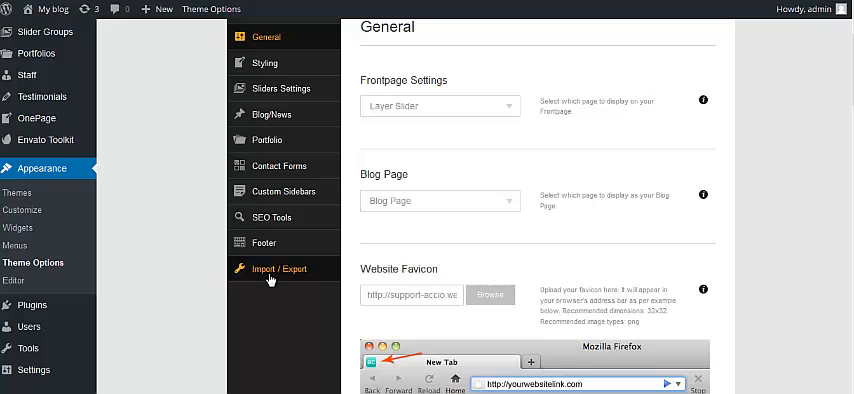
{"action": "left_click", "coordinate": [280, 268]}
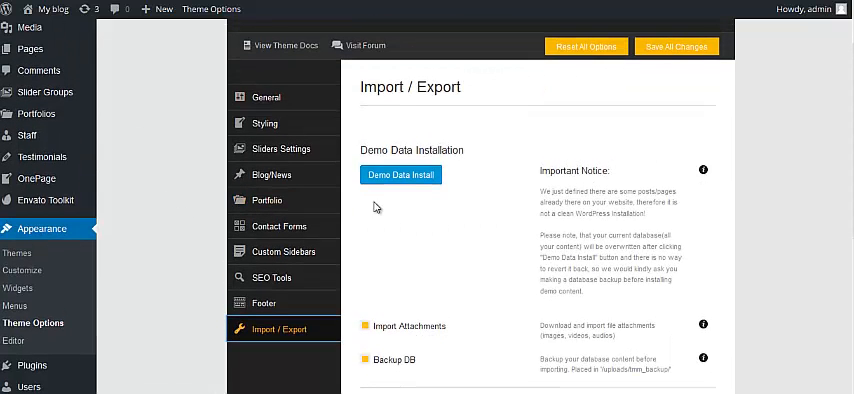
{"action": "left_click", "coordinate": [400, 174]}
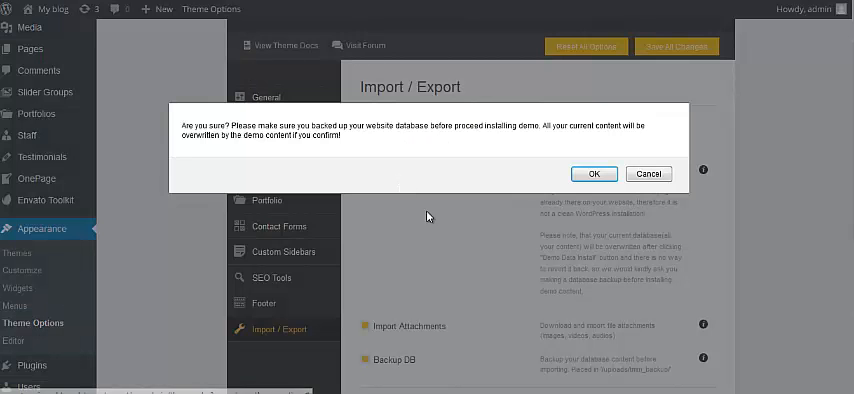
{"action": "left_click", "coordinate": [594, 172]}
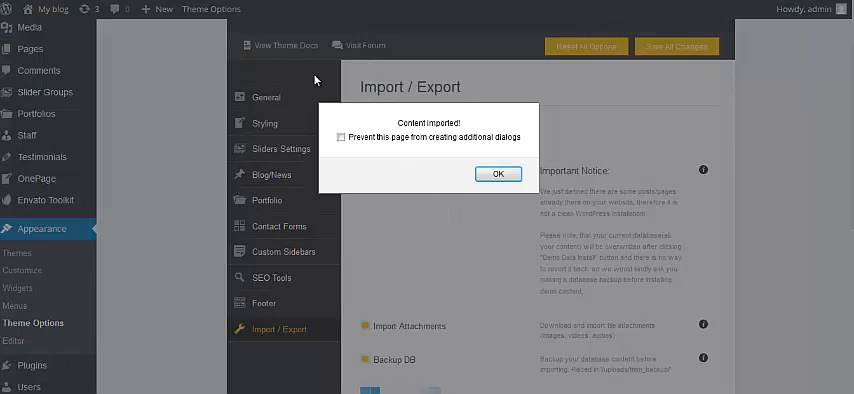
{"action": "left_click", "coordinate": [496, 174]}
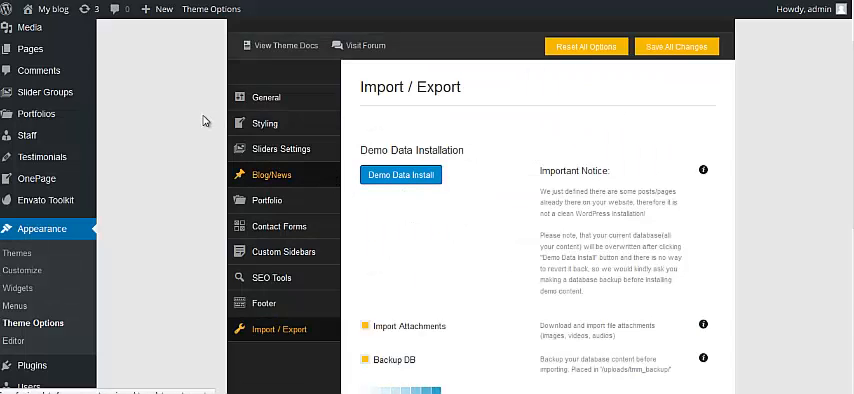
{"action": "left_click", "coordinate": [266, 96]}
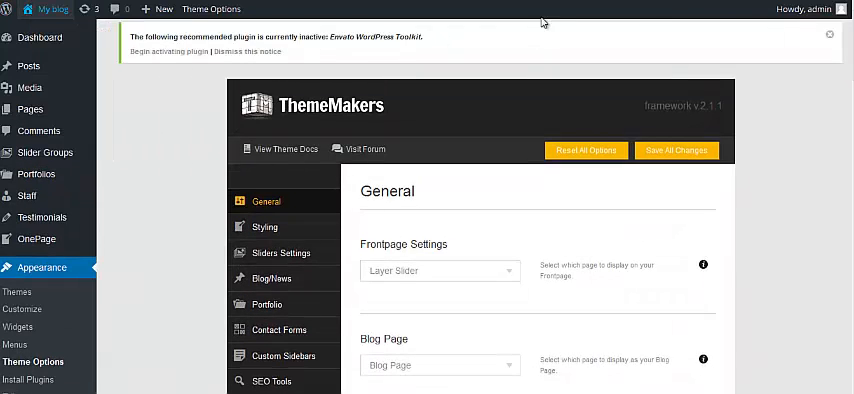
Visit the 'My blog' front end showing the 'We Do Awesome Themes' demo slider.
{"action": "left_click", "coordinate": [52, 8]}
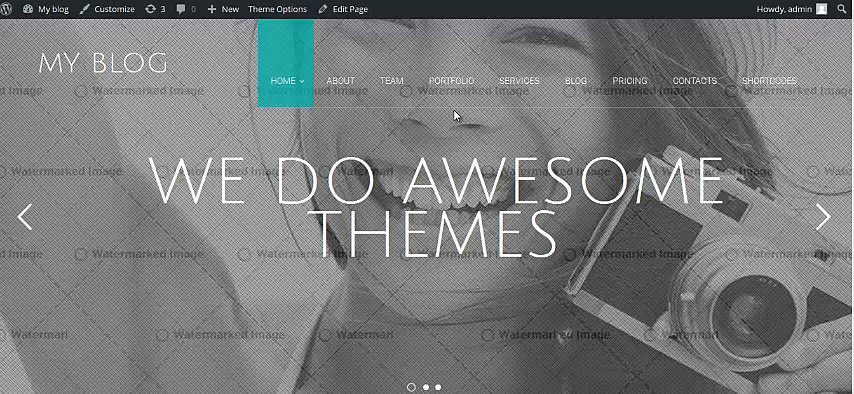
{"action": "mouse_move", "coordinate": [300, 108]}
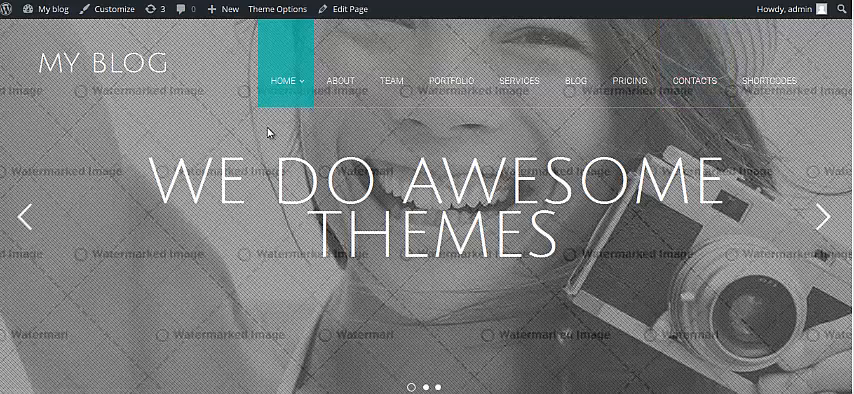
{"action": "mouse_move", "coordinate": [392, 142]}
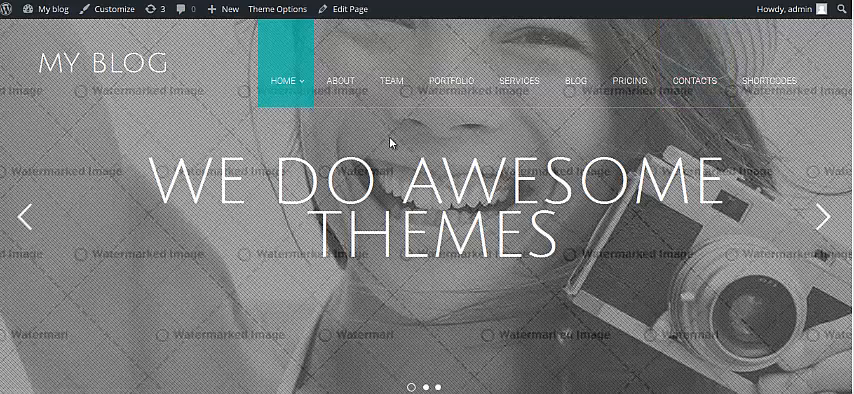
{"action": "left_click", "coordinate": [342, 80]}
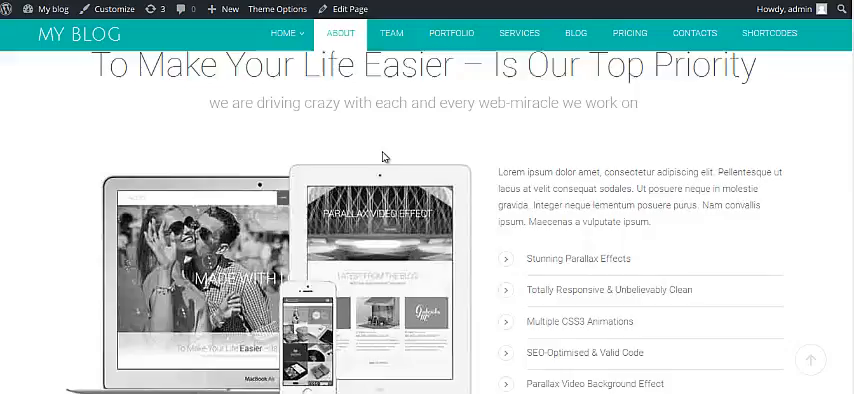
{"action": "left_click", "coordinate": [280, 32]}
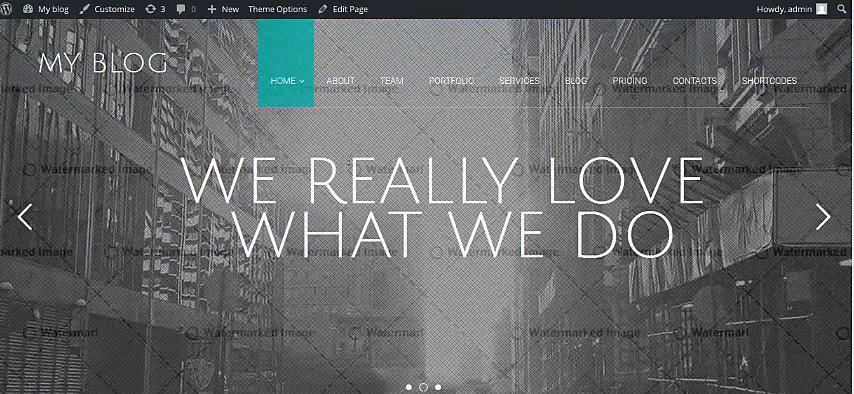